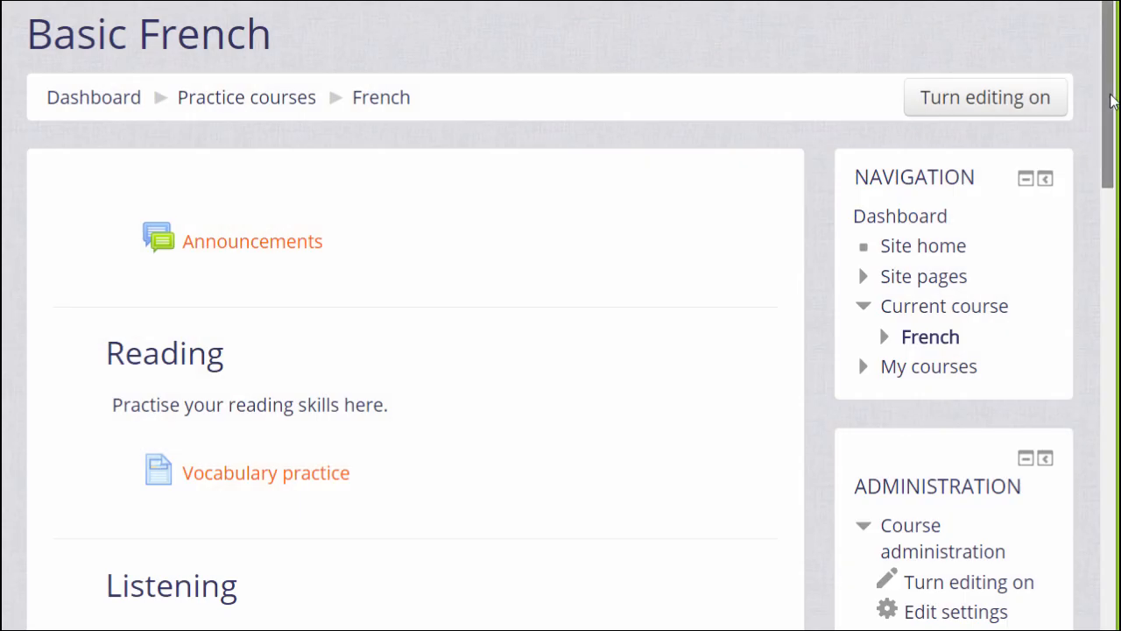
- Switch into the Teaching with Moodle course as a student and reach its Administration block listing Unenrol and Grades
scroll(down, 3)
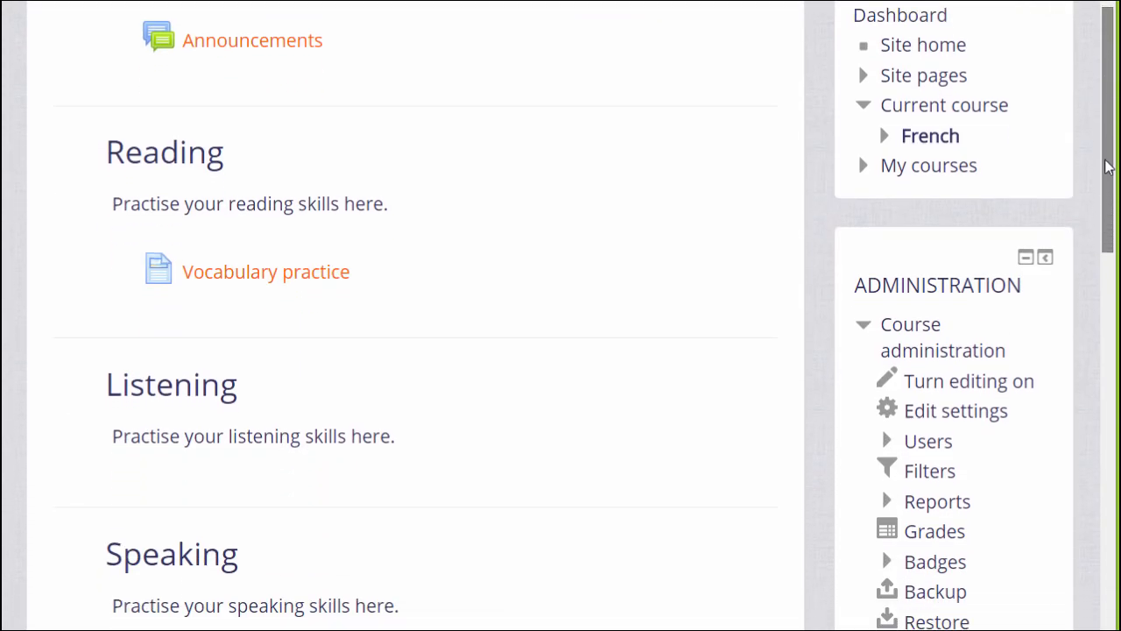
scroll(down, 3)
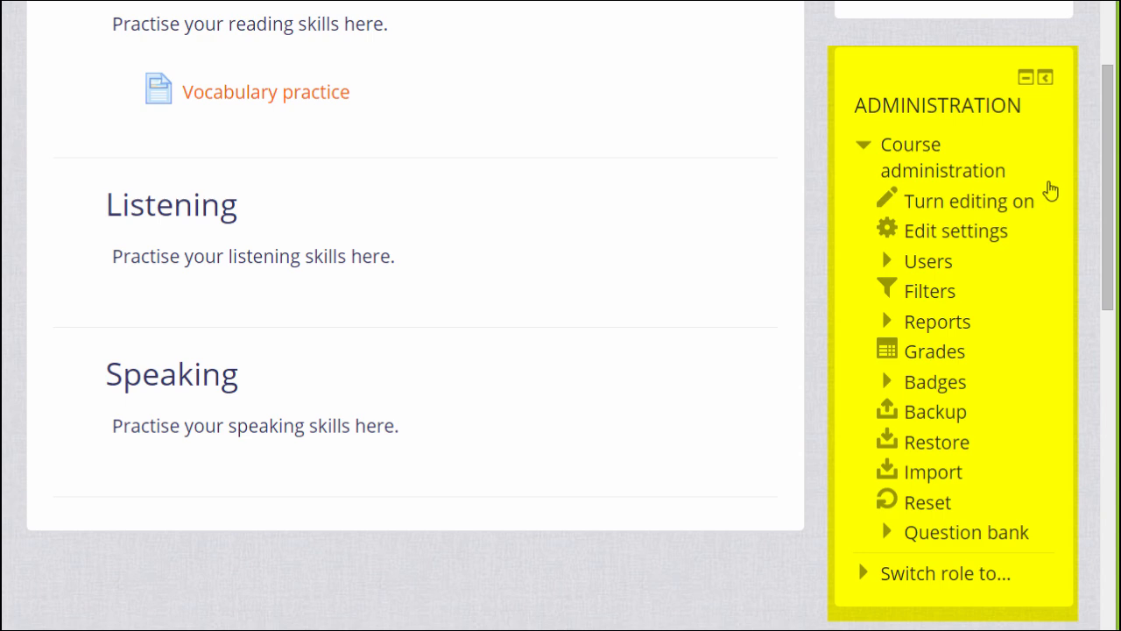
mouse_move(1079, 189)
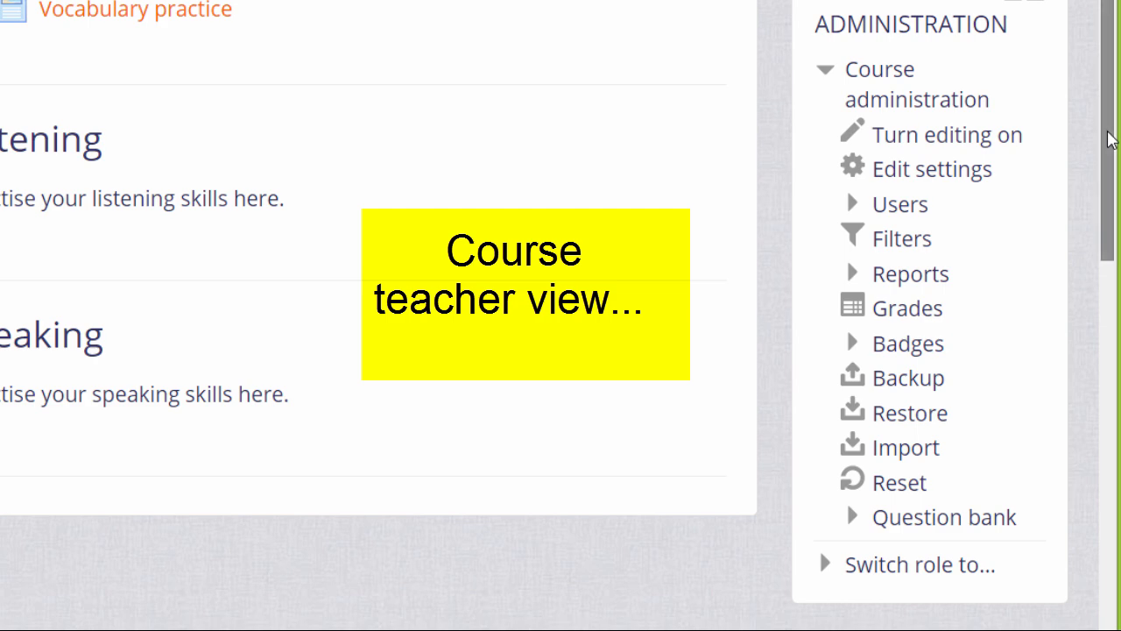
scroll(down, 3)
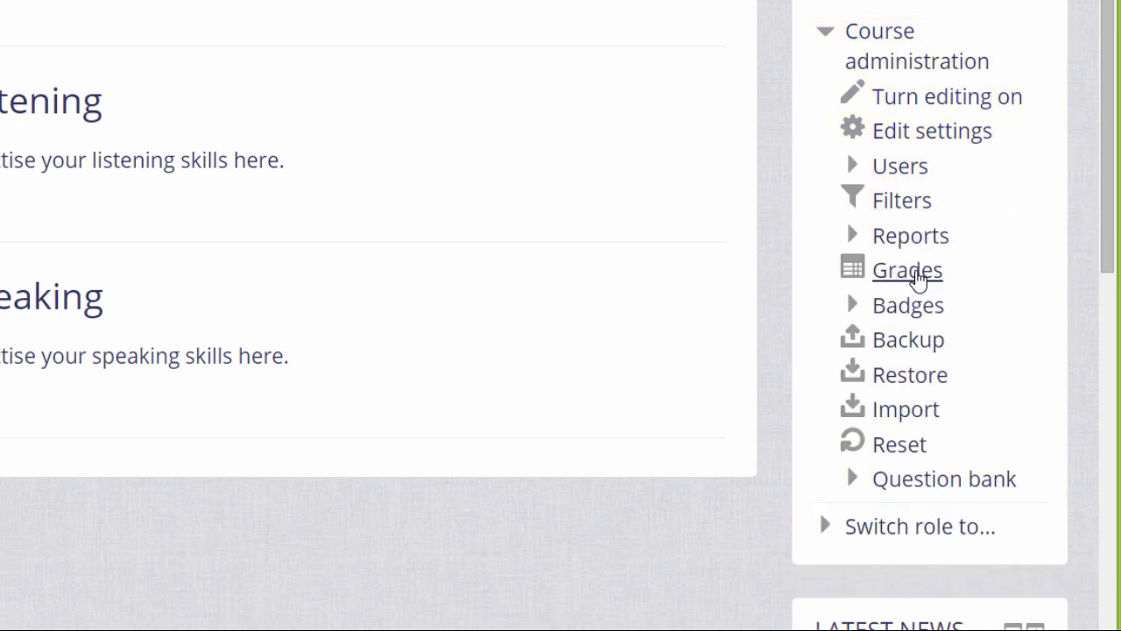
mouse_move(1004, 284)
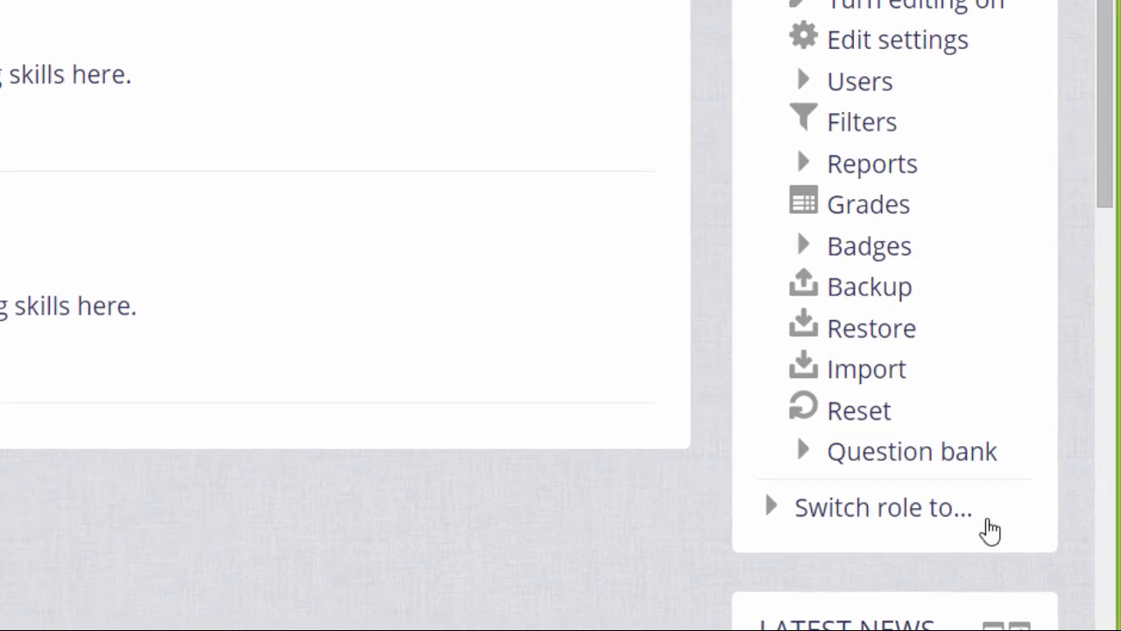
click(882, 506)
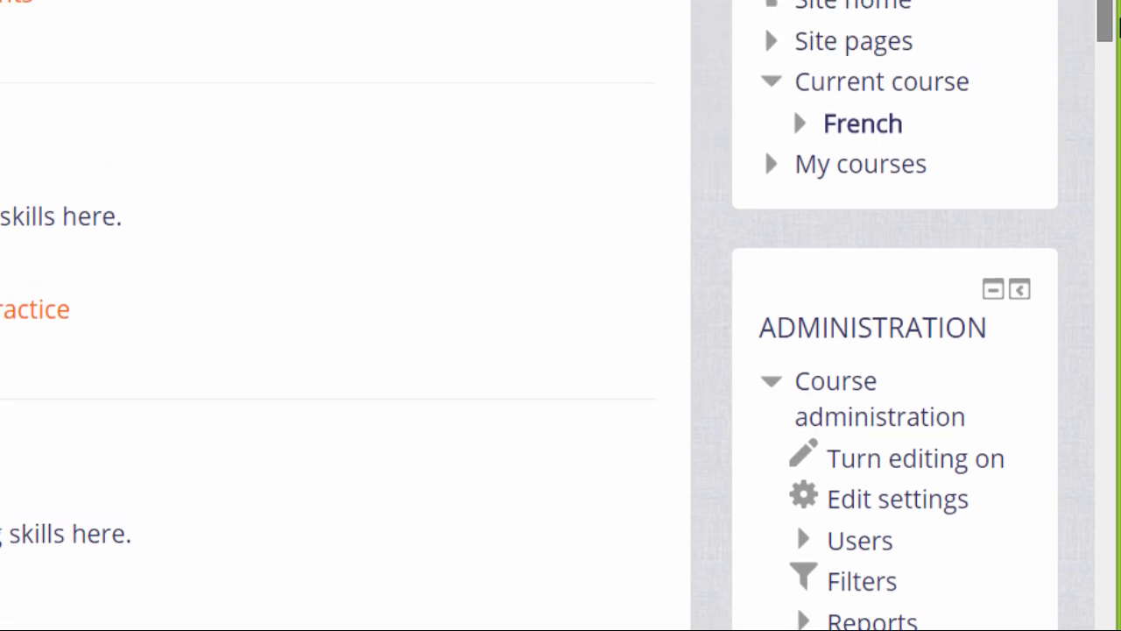
scroll(down, 3)
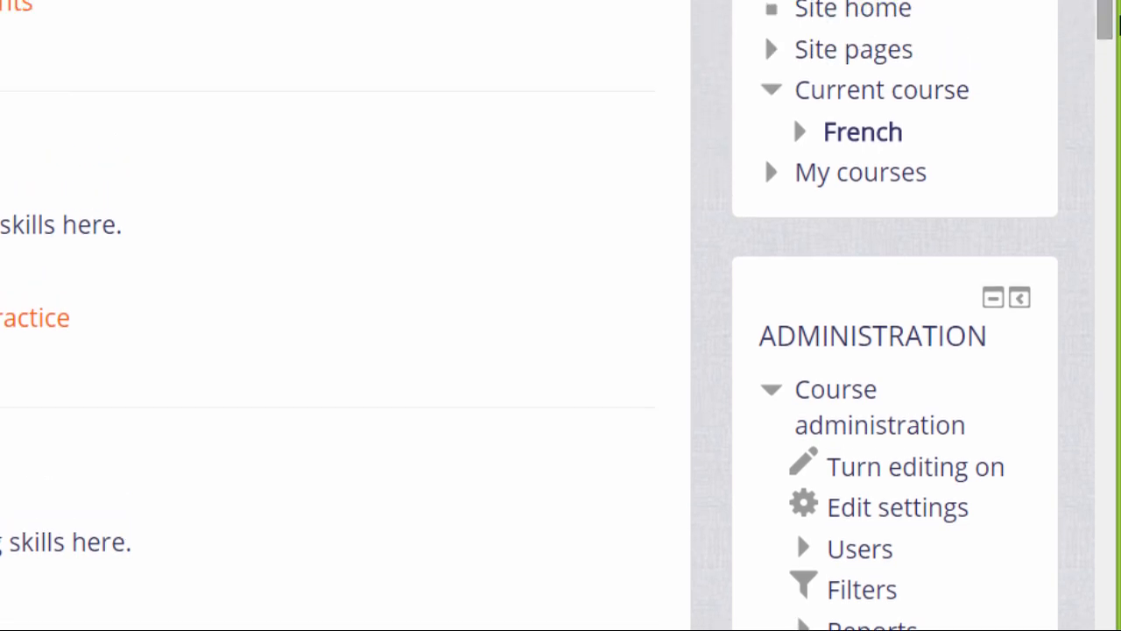
click(859, 170)
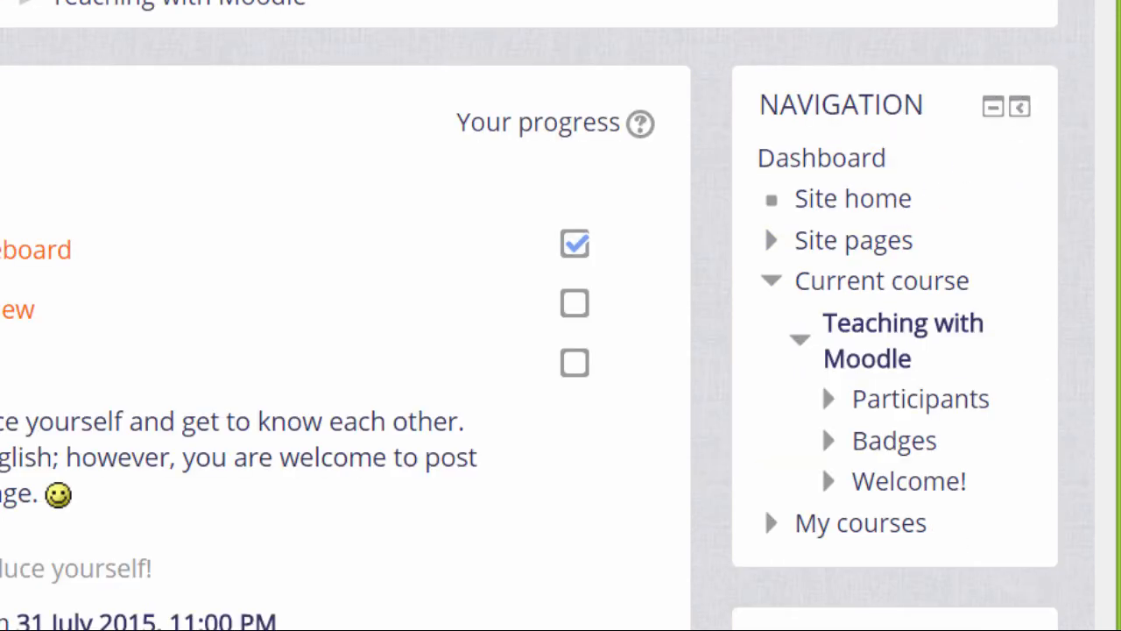
scroll(down, 3)
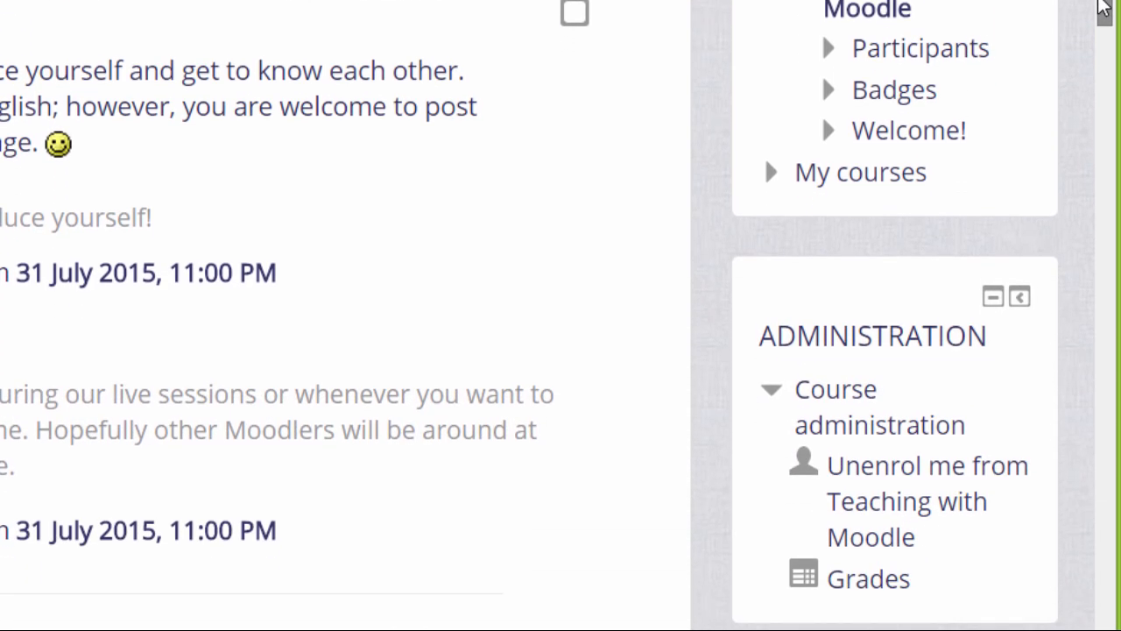
scroll(down, 3)
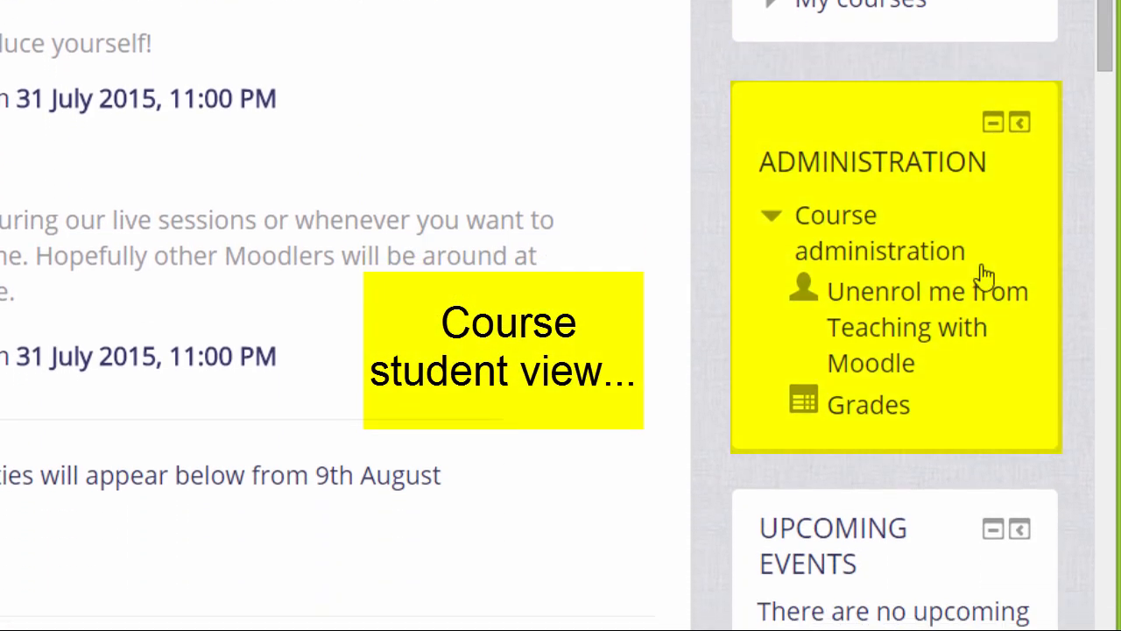